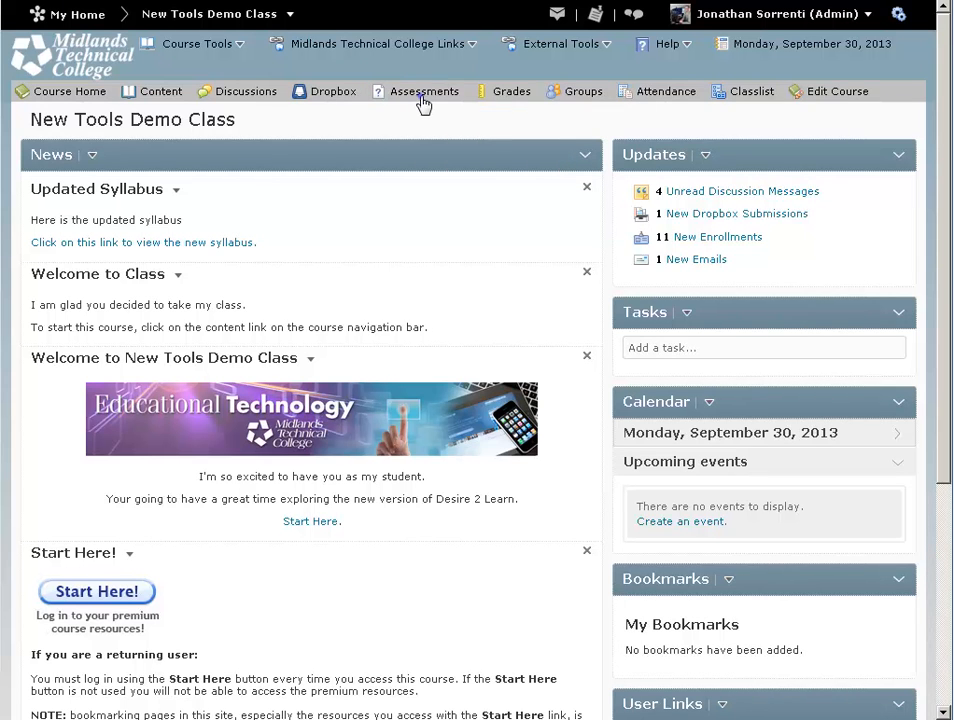
- Go to the course's Assessments area listing its quizzes and exams
left_click(424, 90)
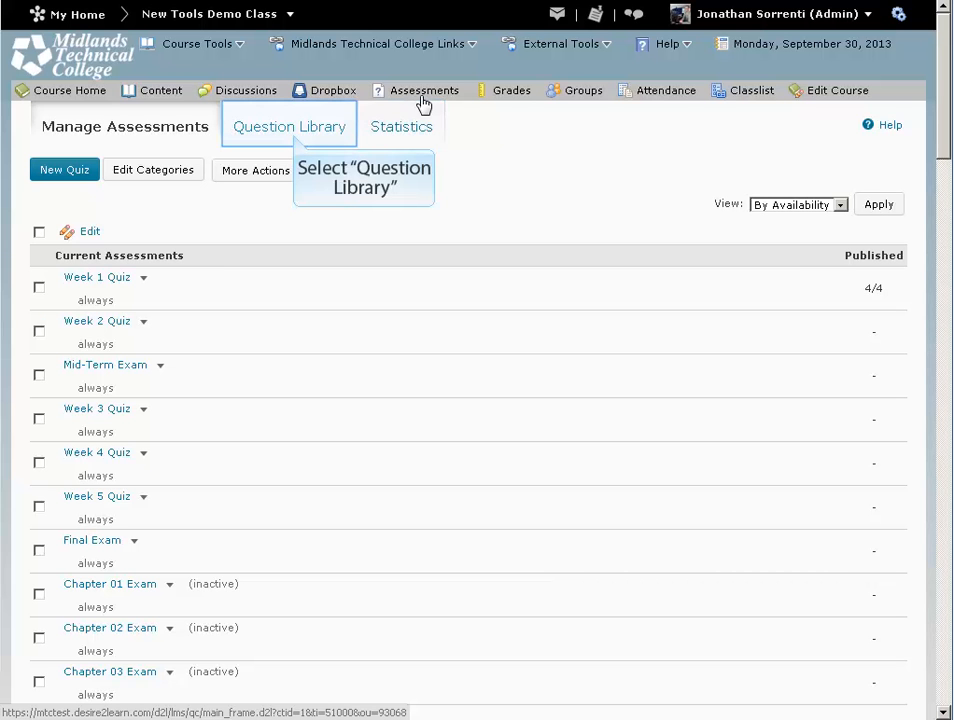
mouse_move(290, 126)
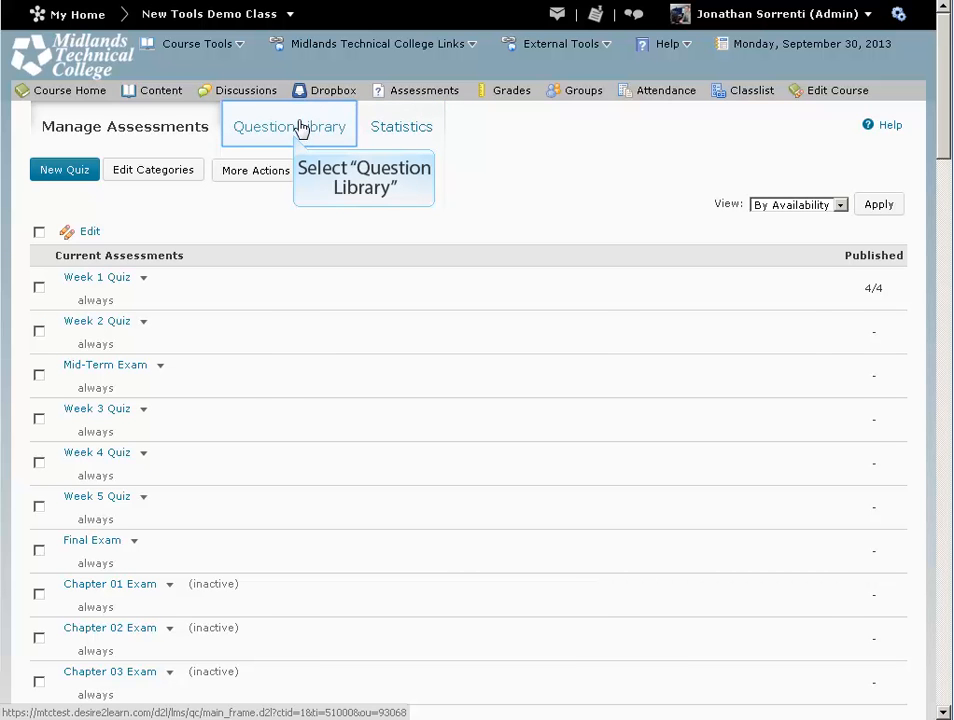
- Go into the Question Library and enter its empty Chapter 3 section
left_click(288, 126)
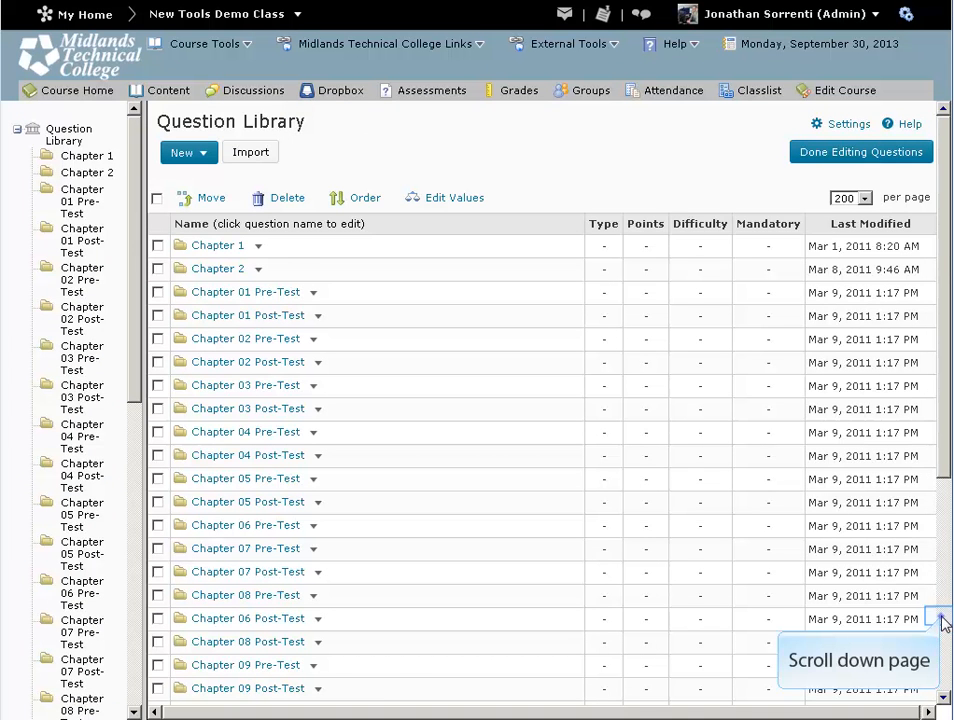
scroll("down", 3)
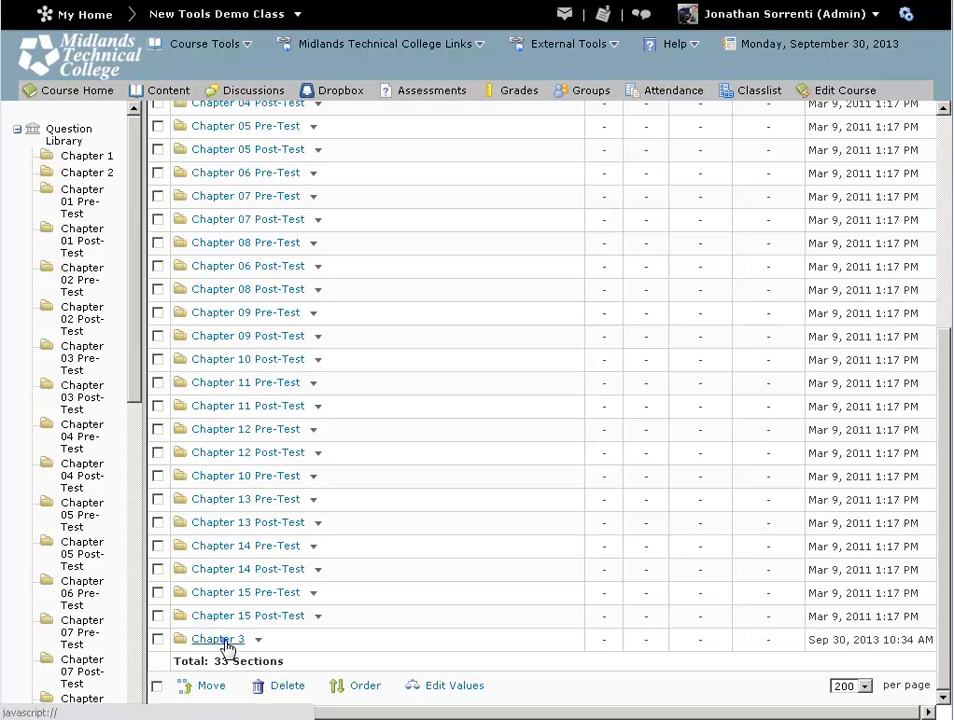
left_click(218, 640)
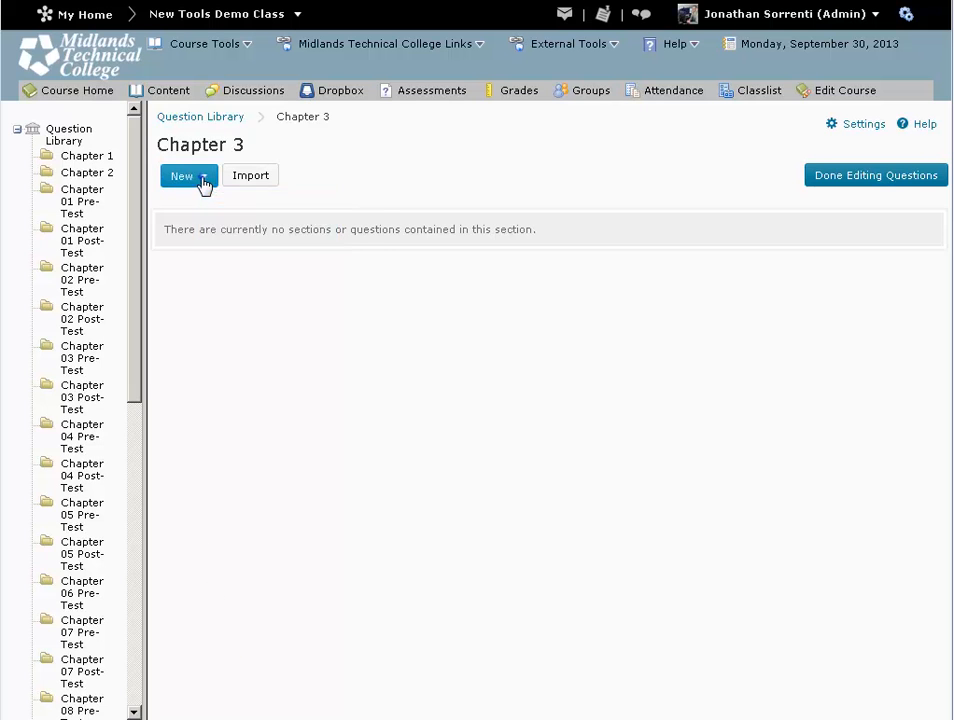
- Bring up the New menu of question types to create in Chapter 3
left_click(182, 176)
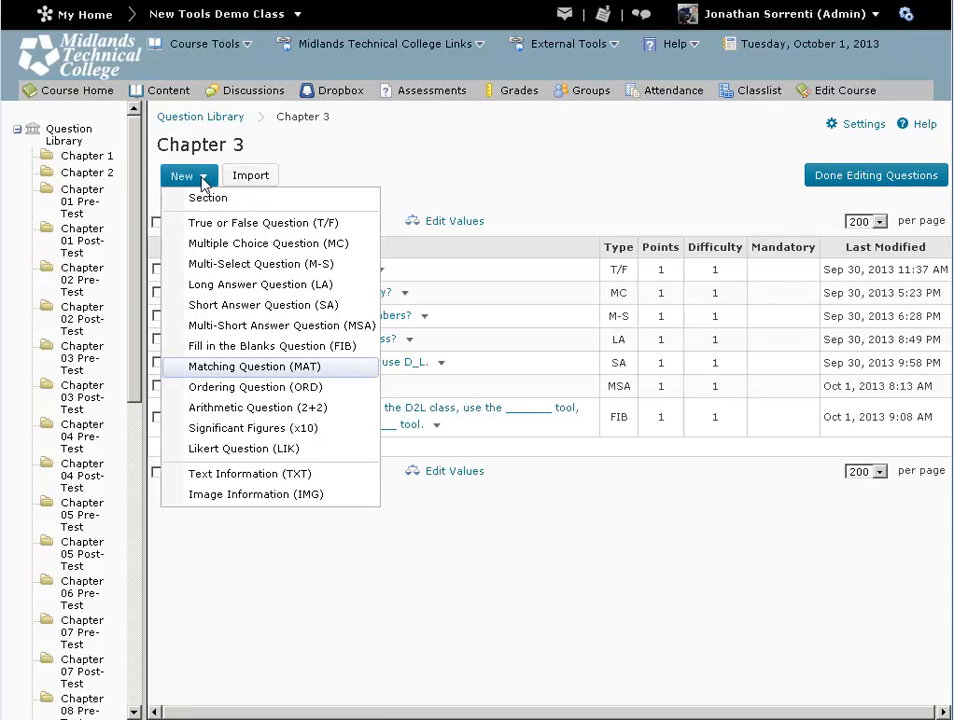
mouse_move(254, 366)
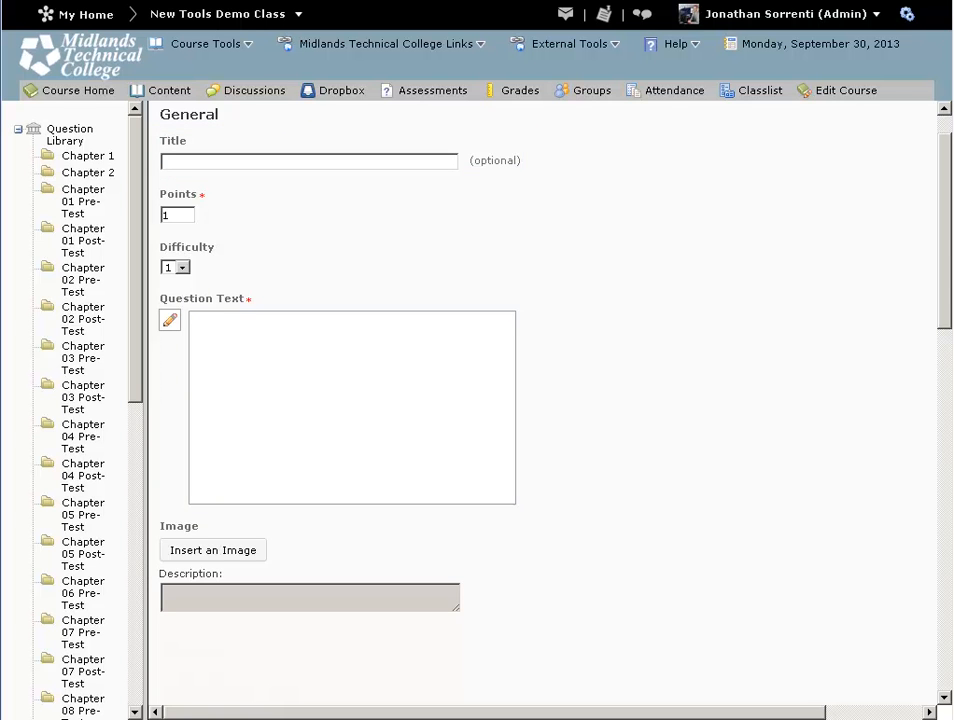
- Enter the question text "Match the activity to the tool."
left_click(176, 214)
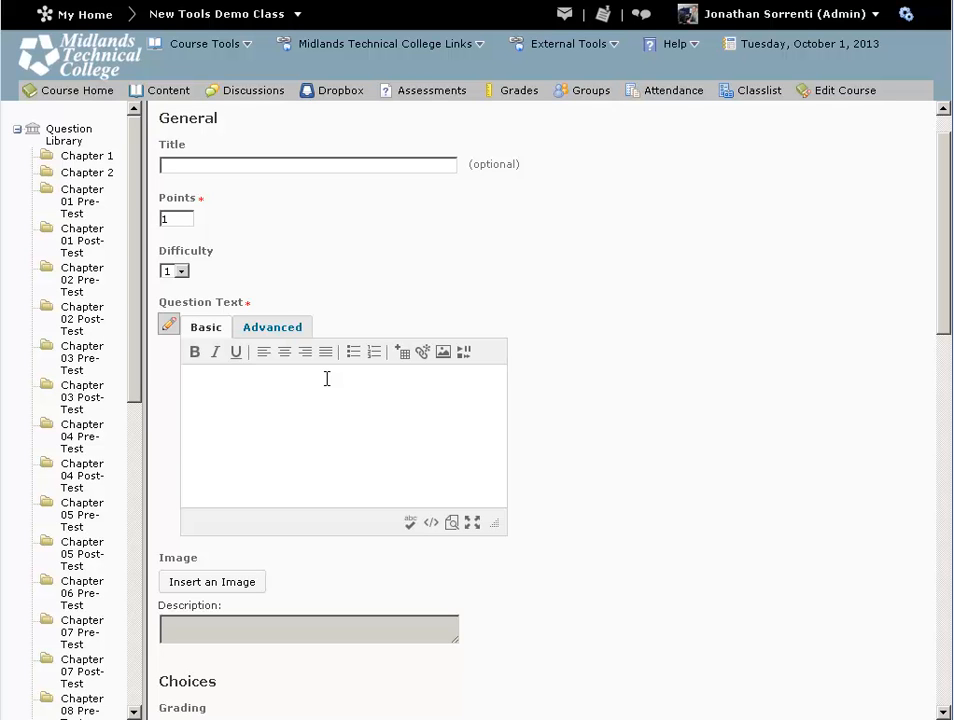
type("Match t")
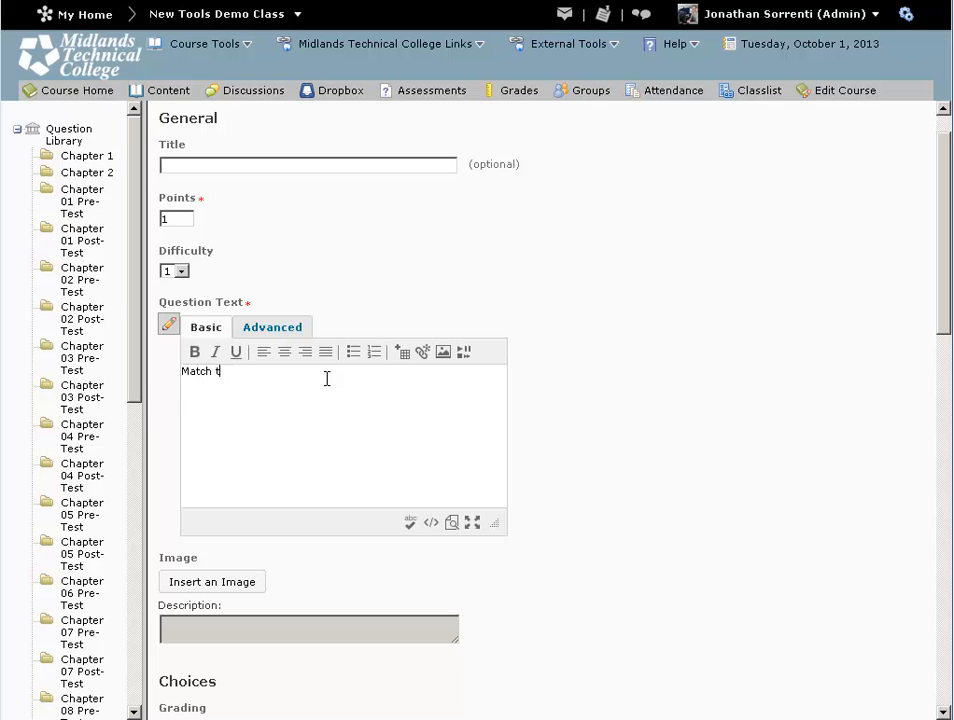
type("he activ")
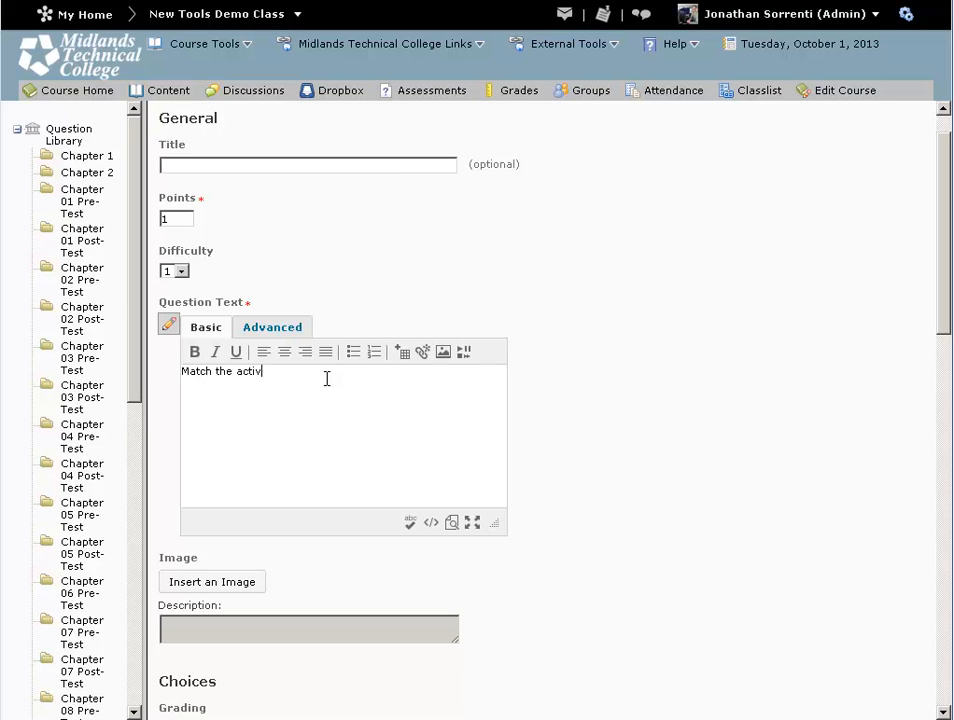
type("ity")
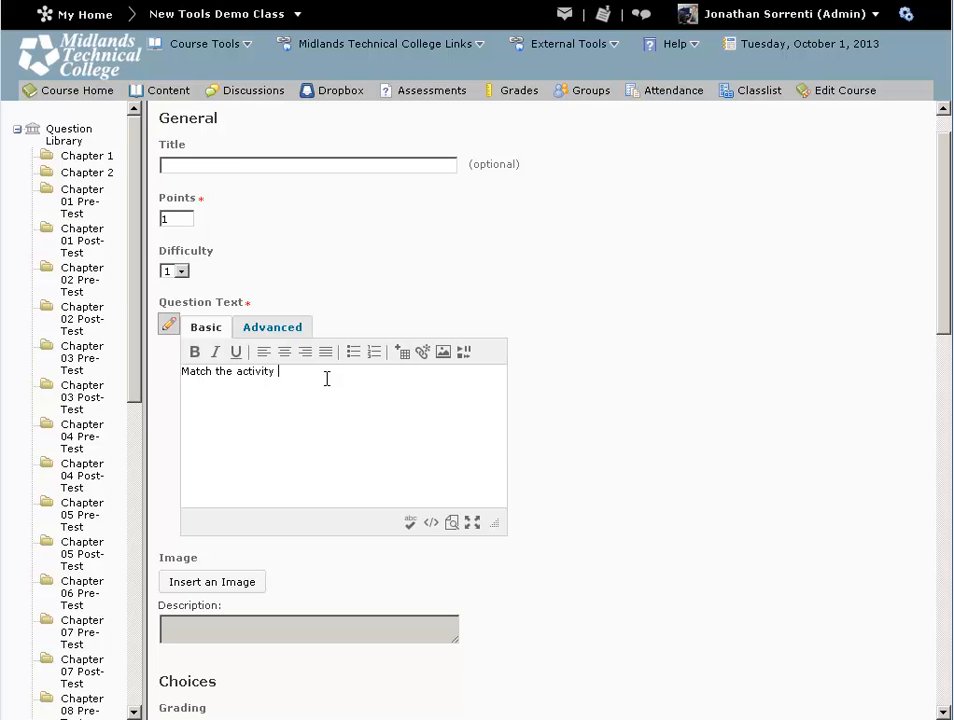
type("to the tool.")
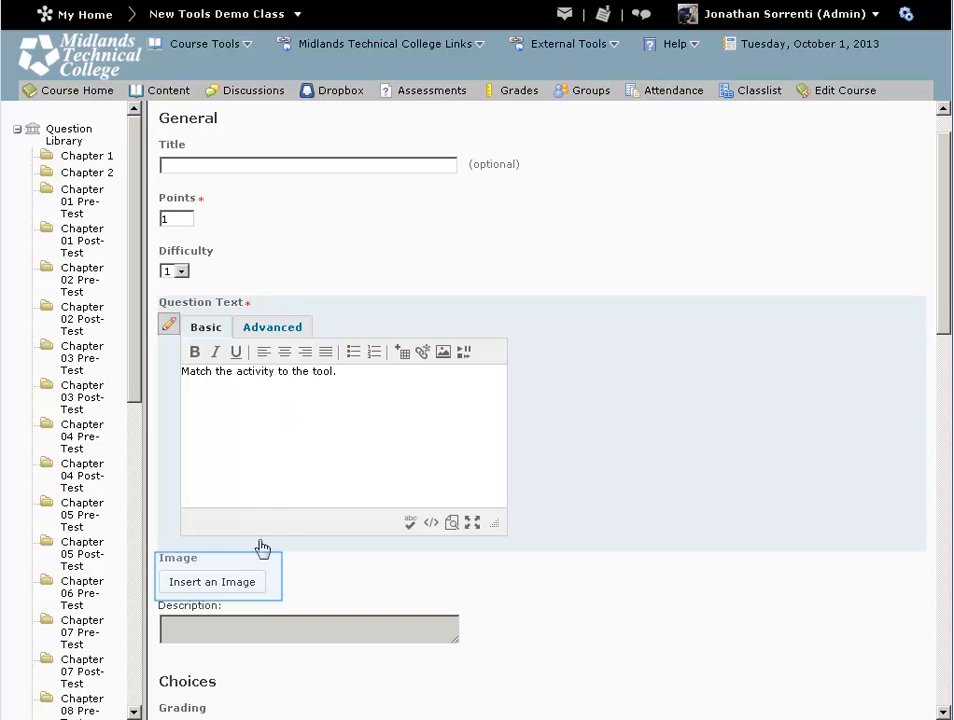
mouse_move(264, 590)
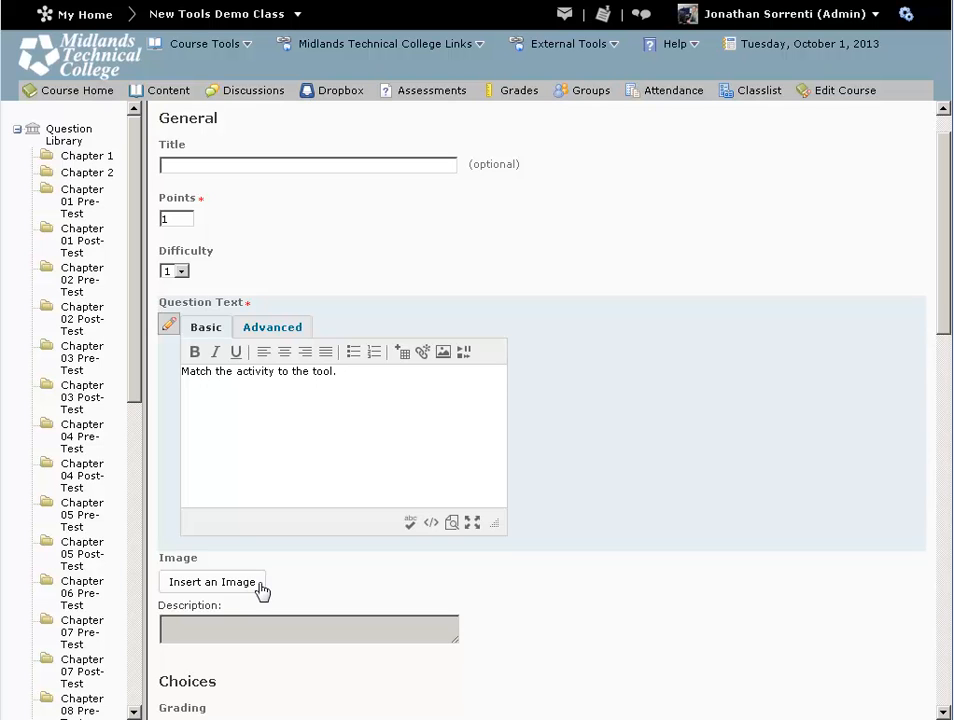
scroll("down", 3)
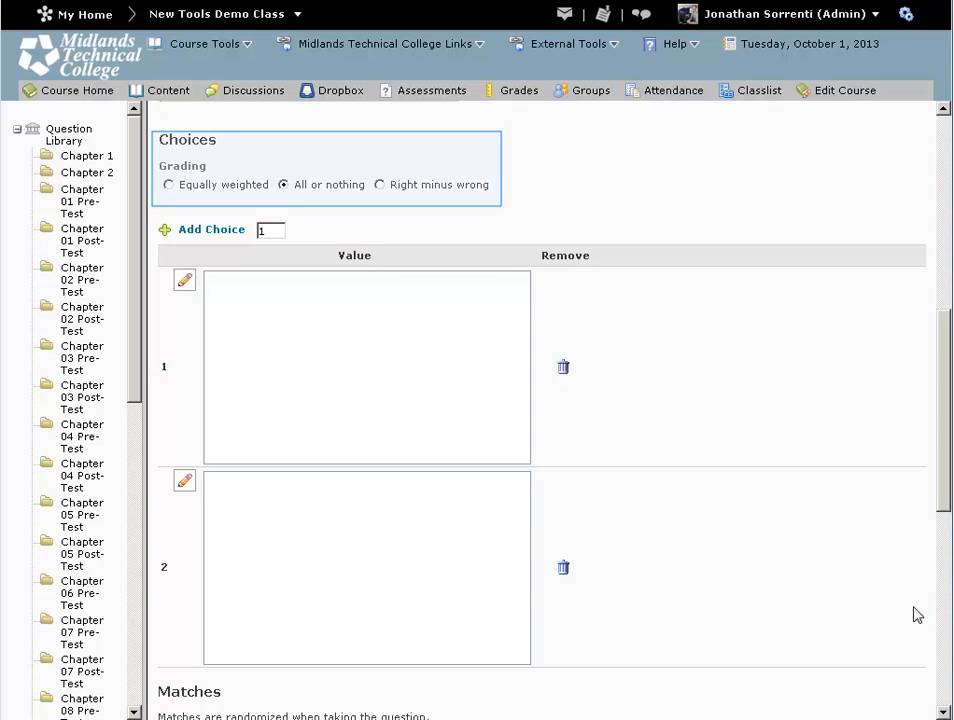
mouse_move(288, 204)
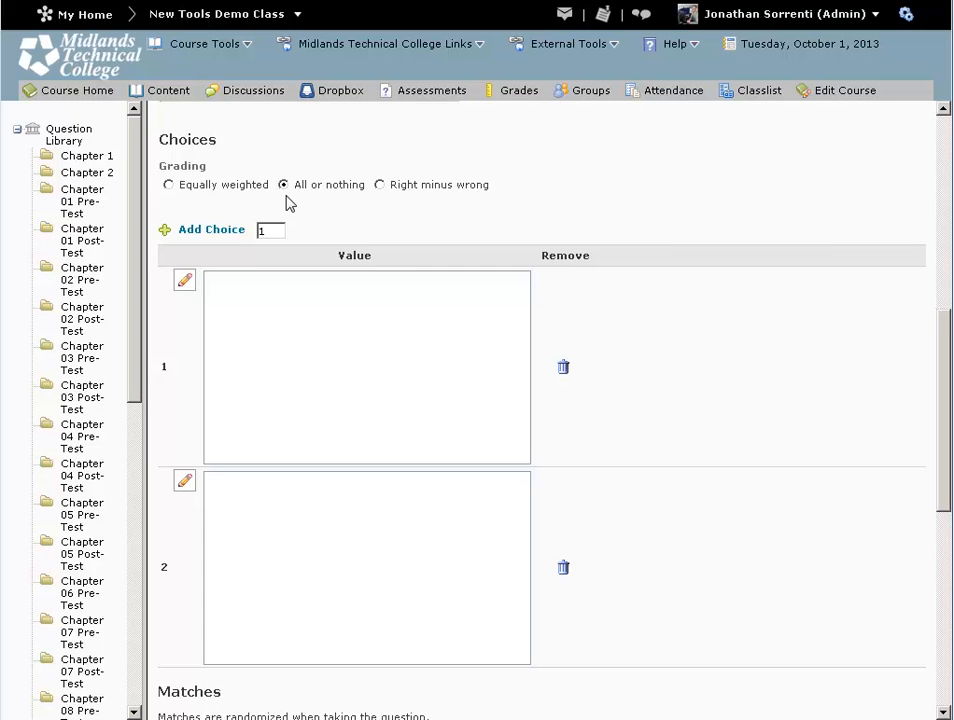
mouse_move(290, 204)
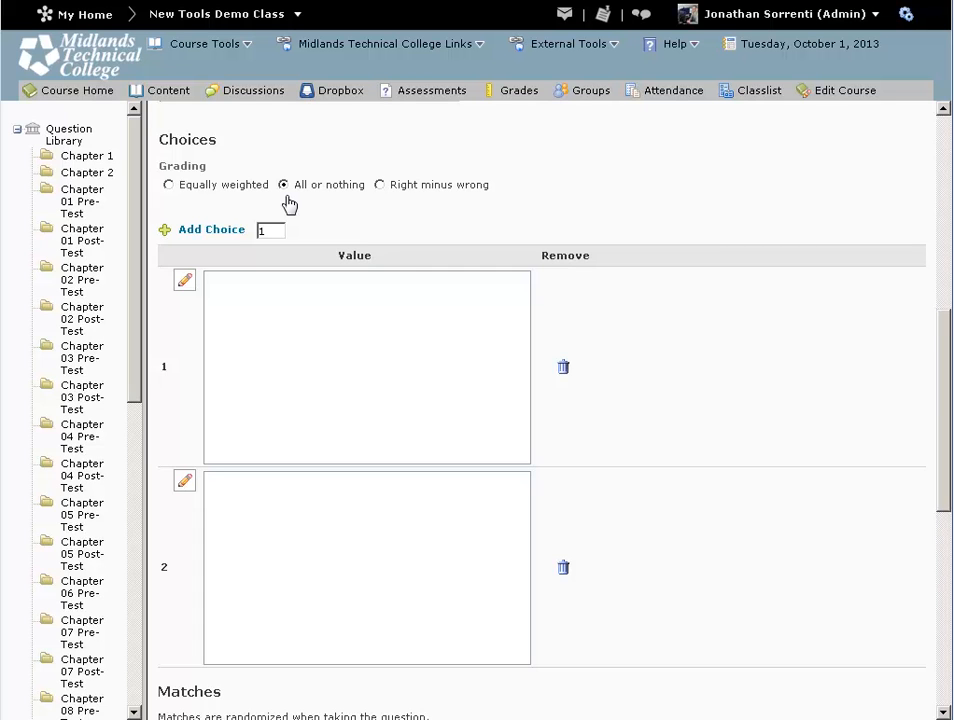
- Enter "Discussion Board" as choice 1 and "Assessments" as choice 2
left_click(368, 368)
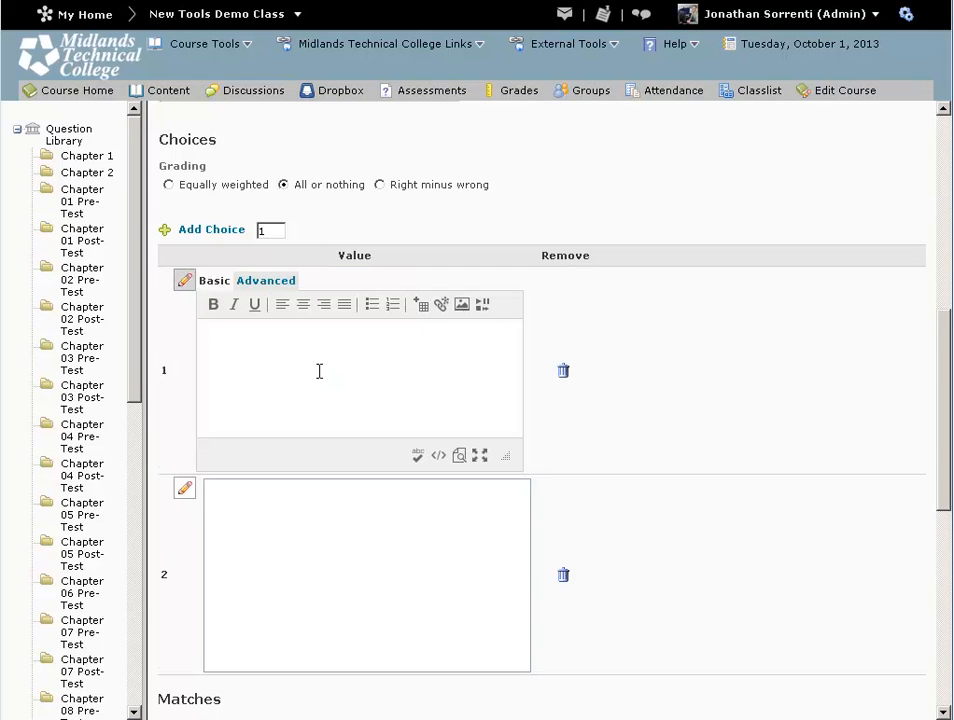
type("Discussion Board")
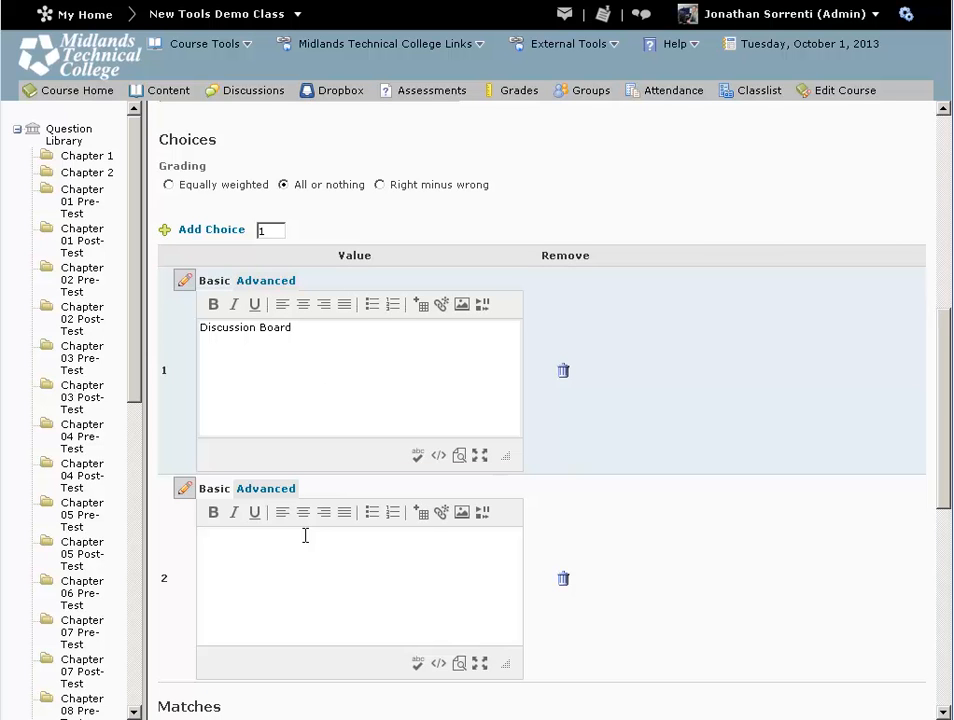
type("Assess")
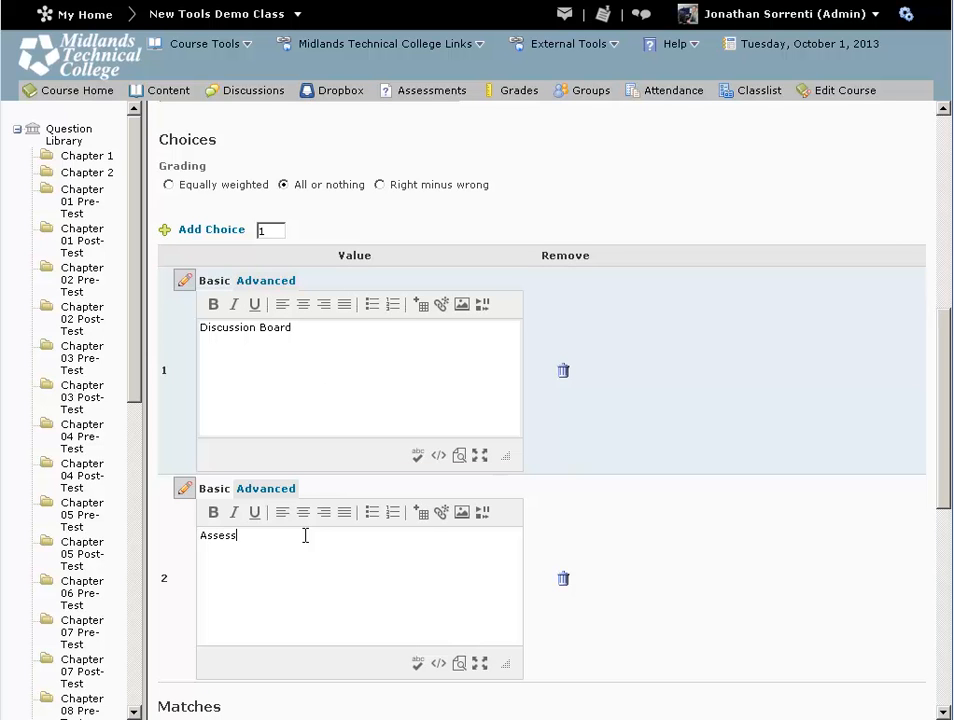
type("ments")
left_click(270, 230)
type("3")
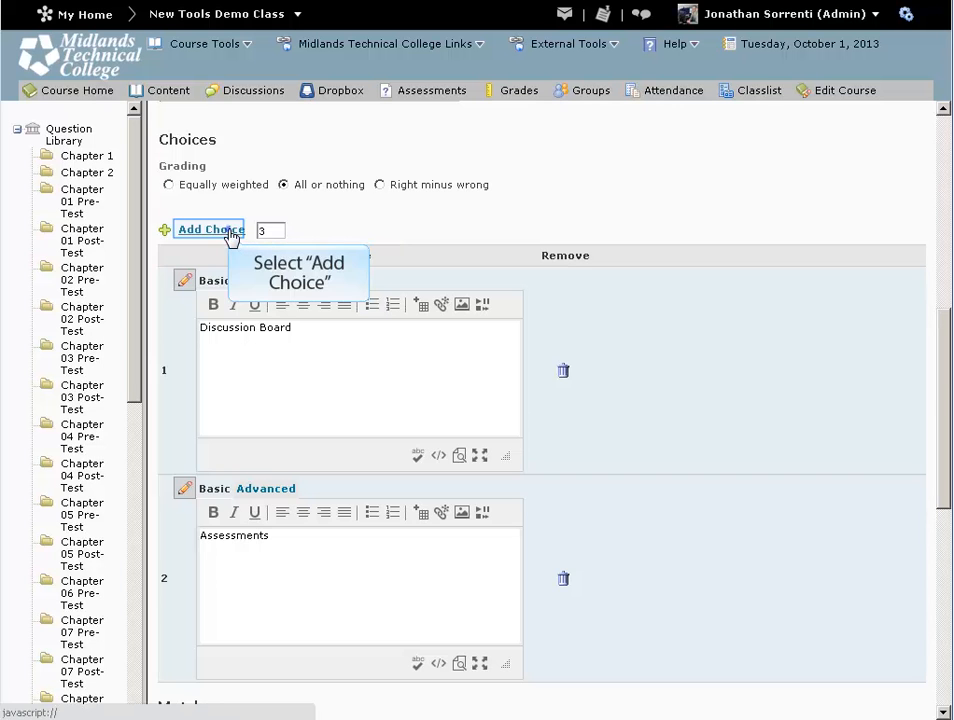
- Add three more choices and fill in "Dropbox", "Content" and "Grades" as choices 3–5
left_click(208, 228)
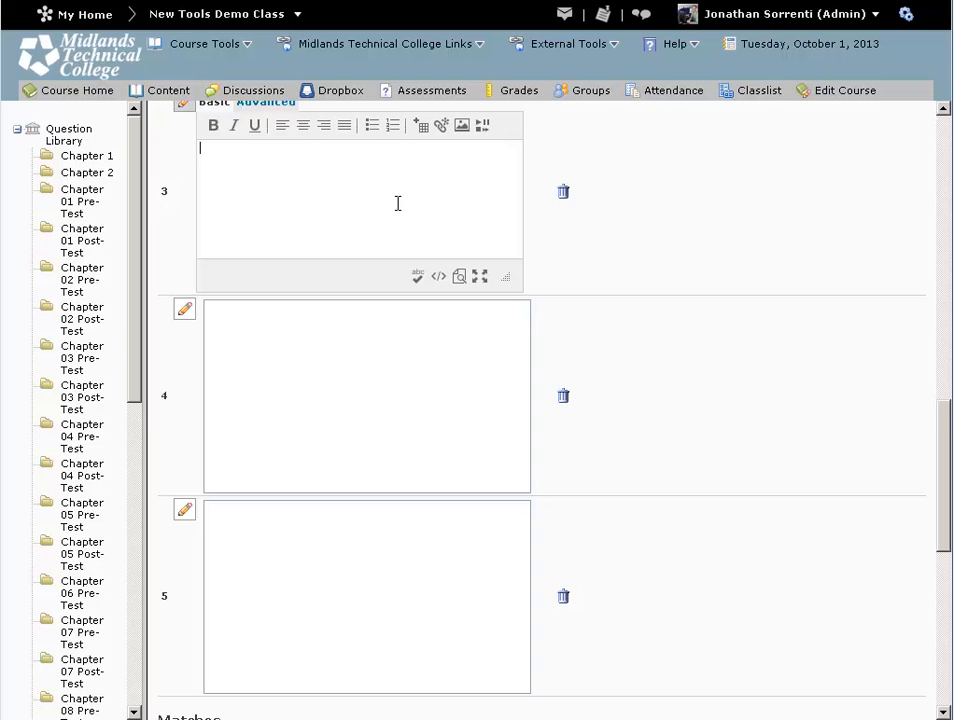
type("Dropbox")
left_click(368, 396)
type("Content")
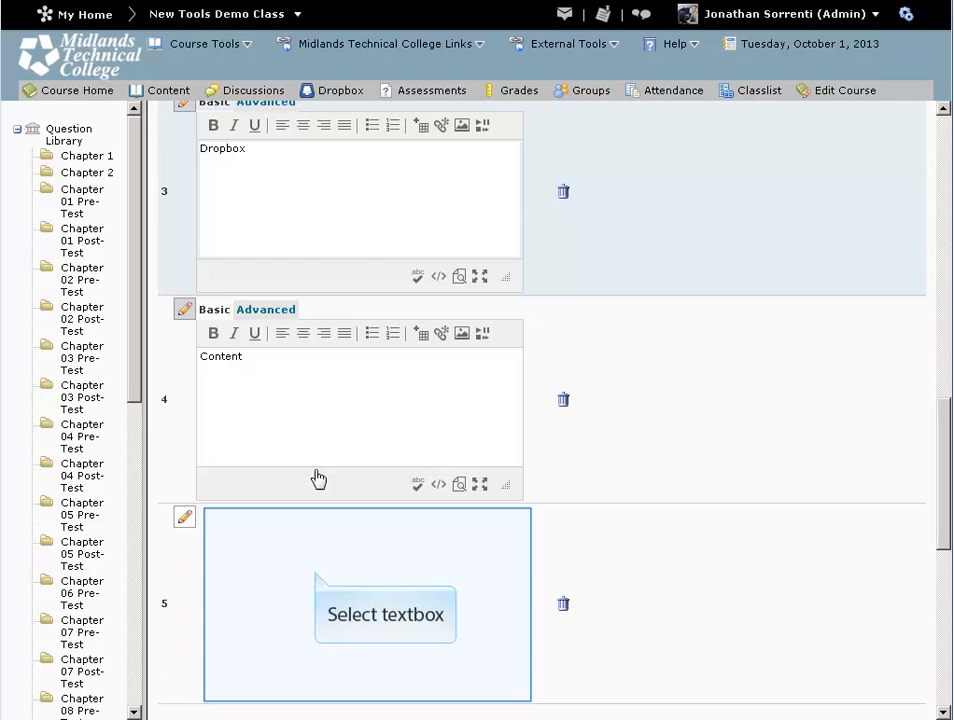
left_click(364, 600)
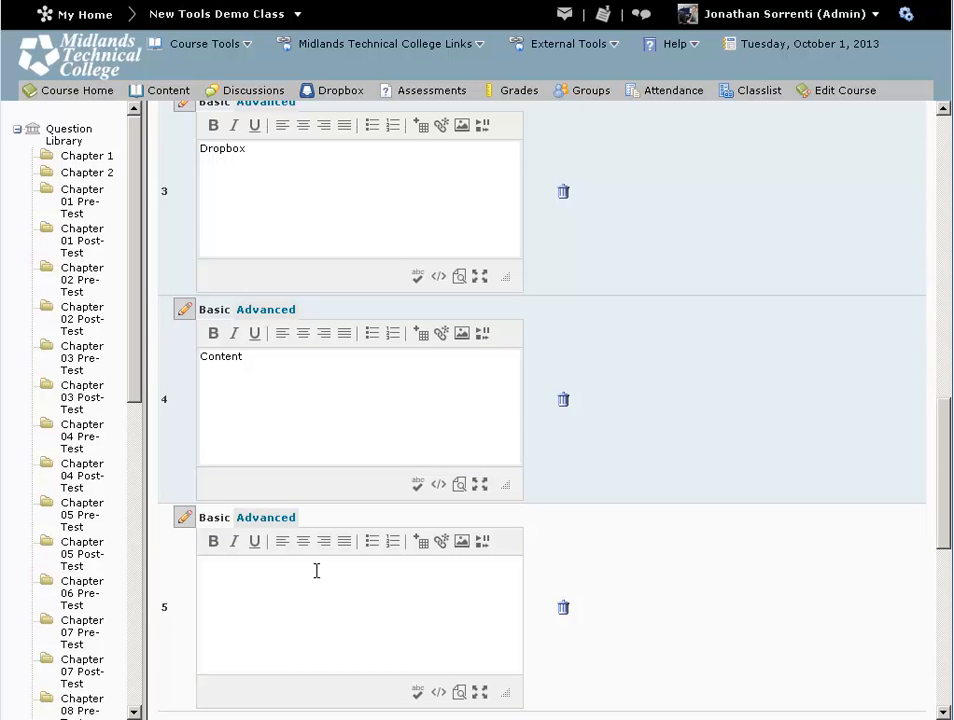
type("Grades")
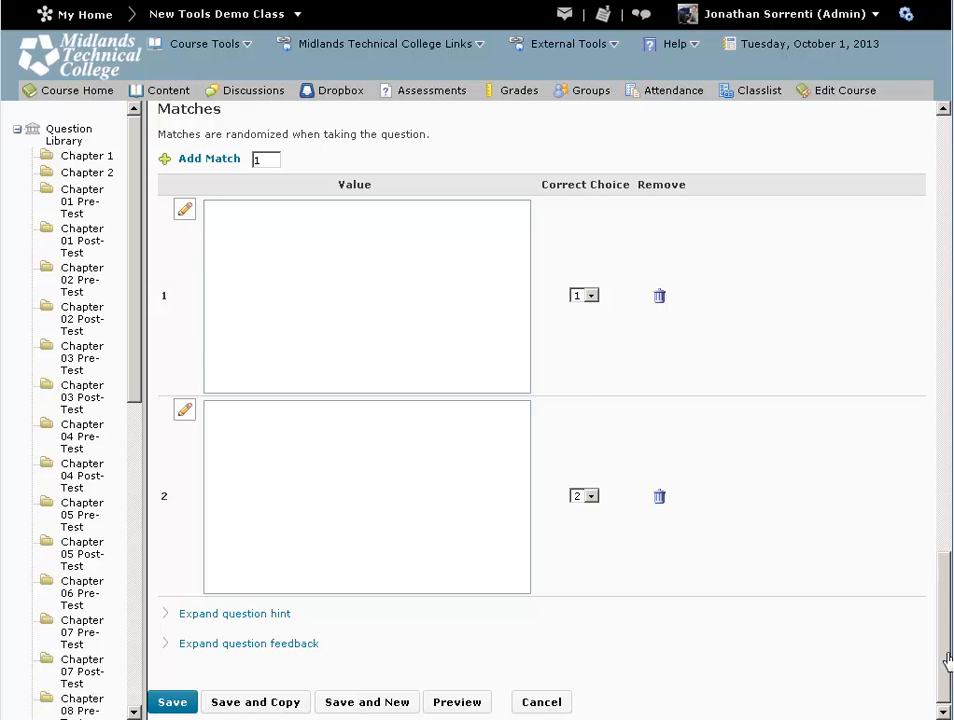
- Enter "post a message" as match 1 and "turn in homework" as match 2
left_click(366, 296)
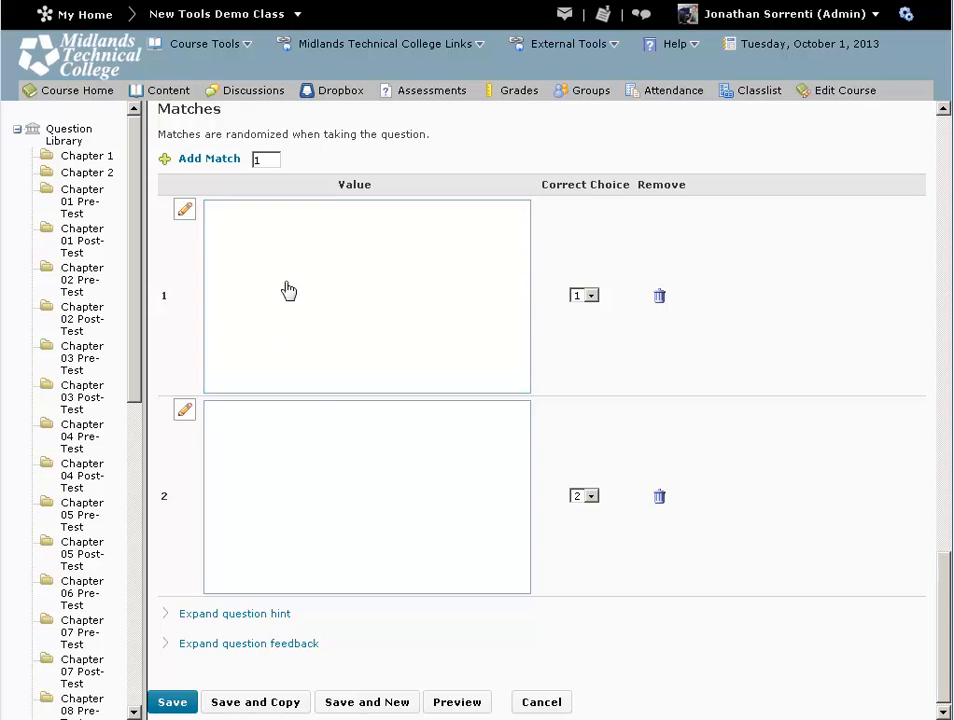
left_click(184, 208)
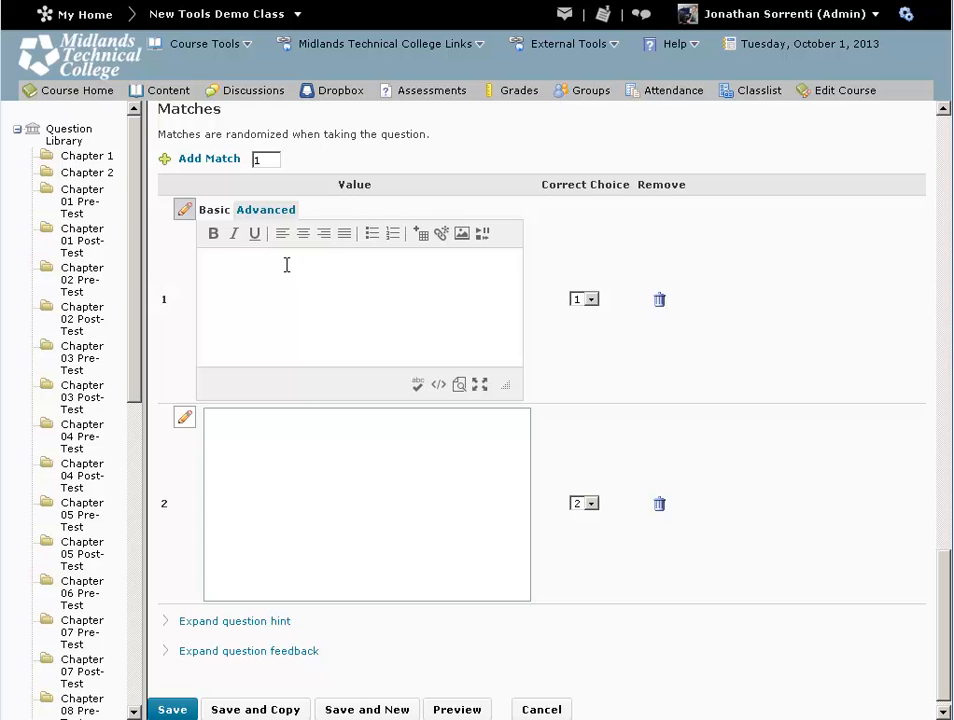
type("post a message")
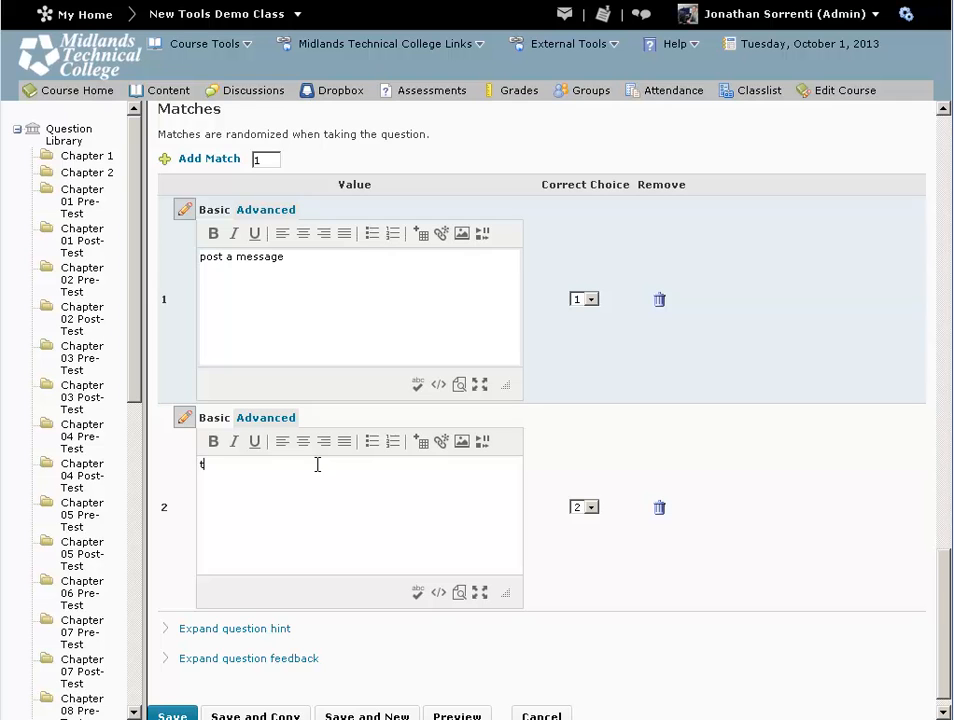
type("urn in home")
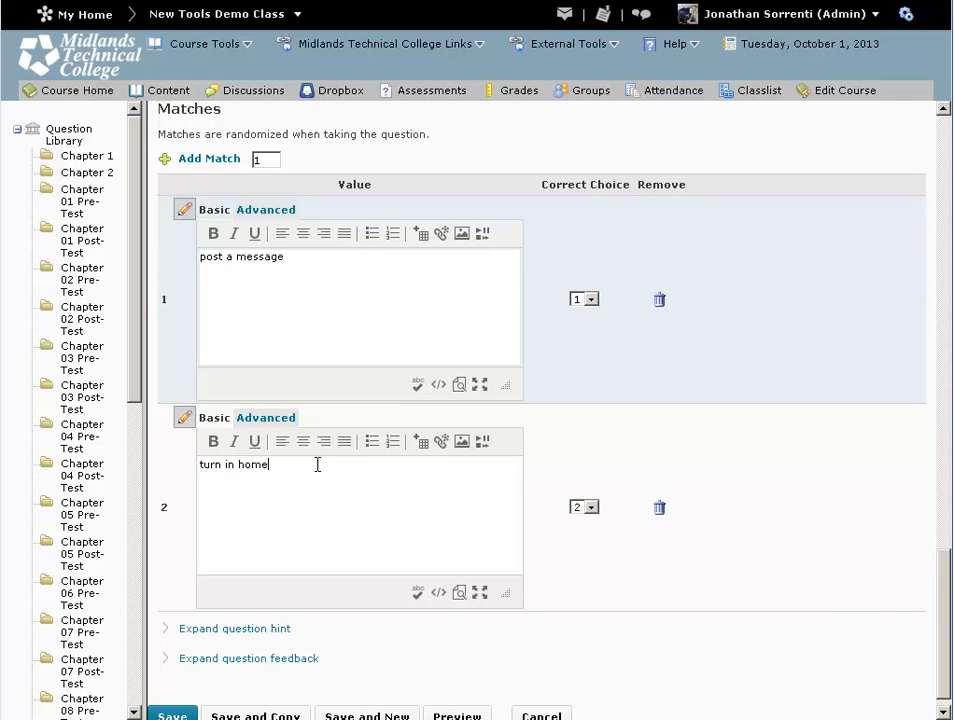
type("work")
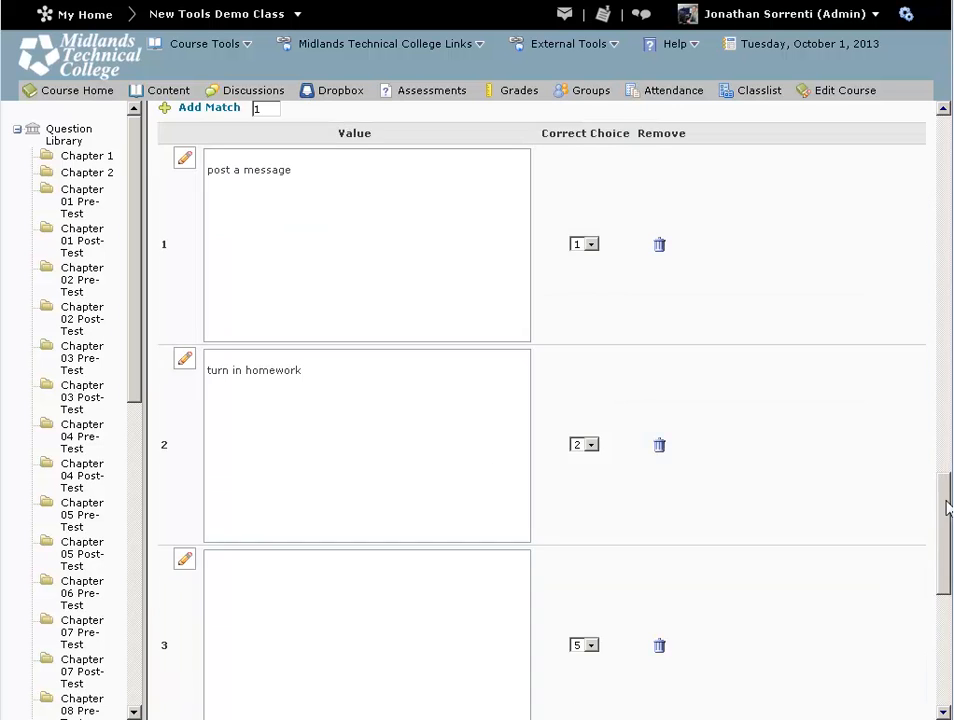
- Fill matches 3–5 with "take a quiz", "view course materials" and "view scores on assignments"
scroll("down", 3)
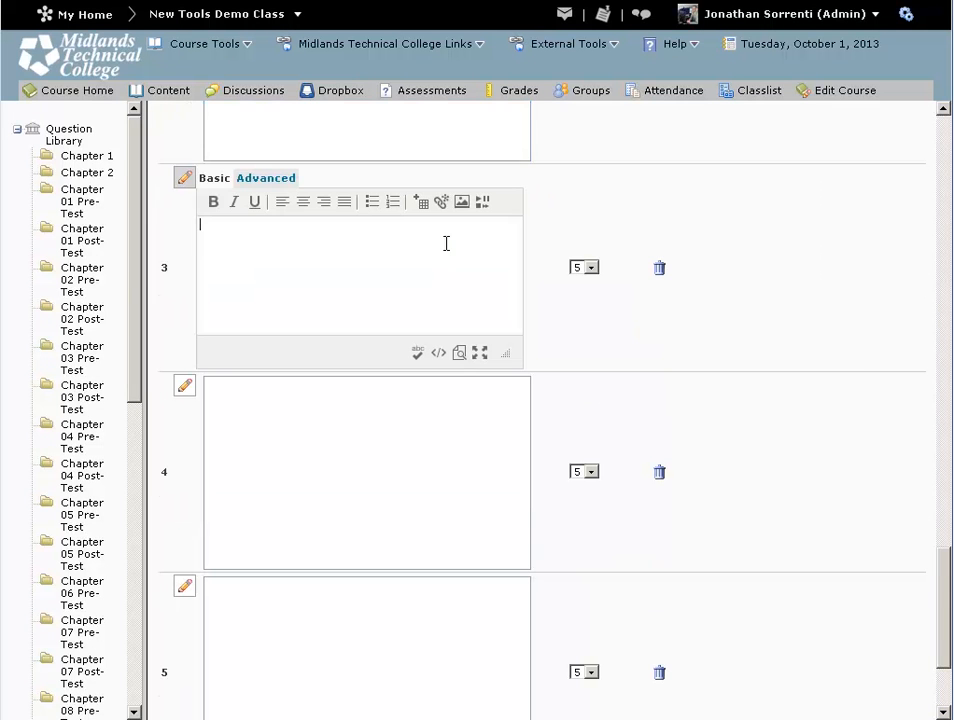
type("take a quiz")
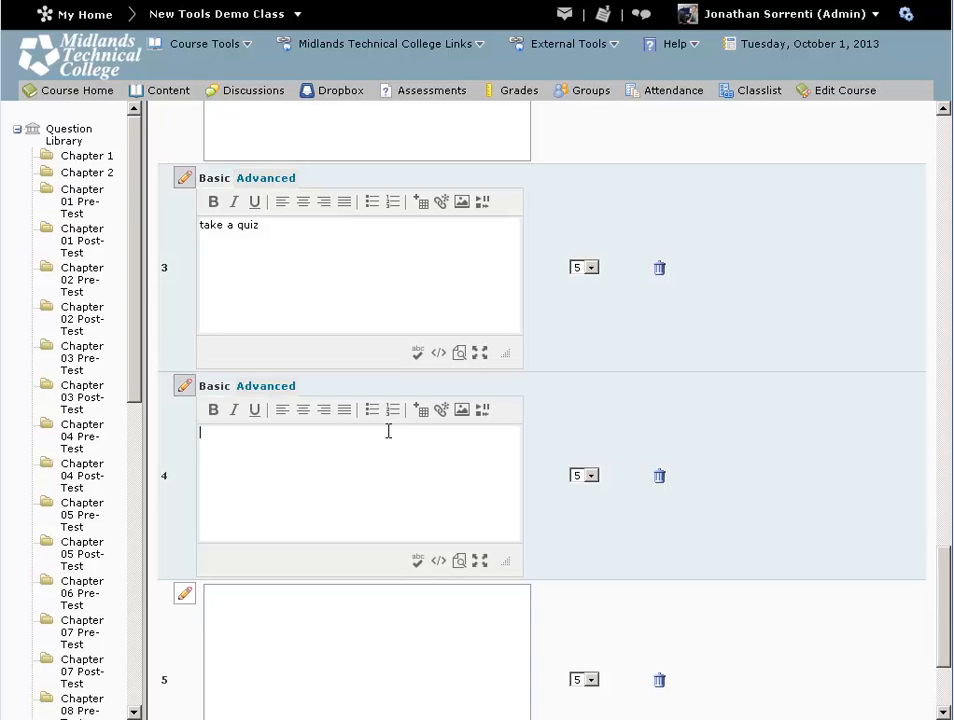
type("view cou")
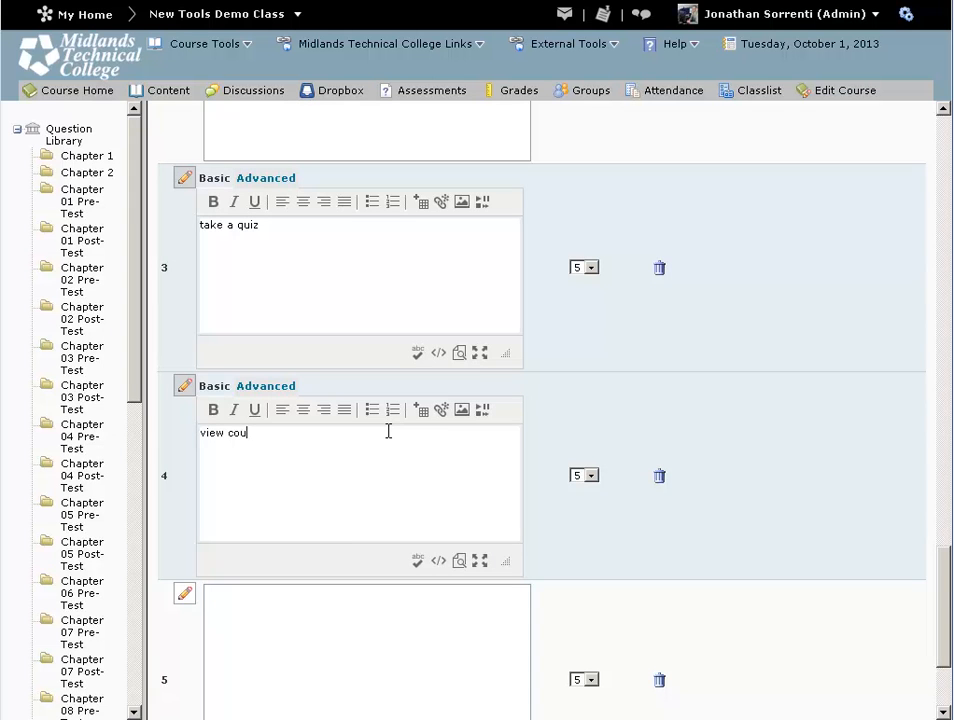
type("rse materials")
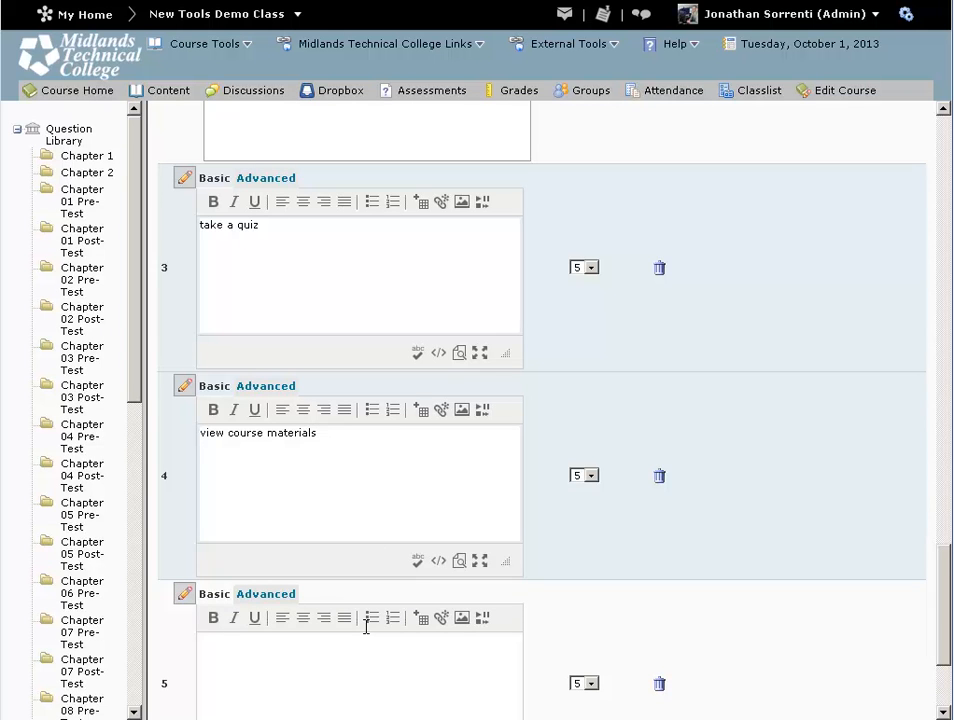
type("view scores o")
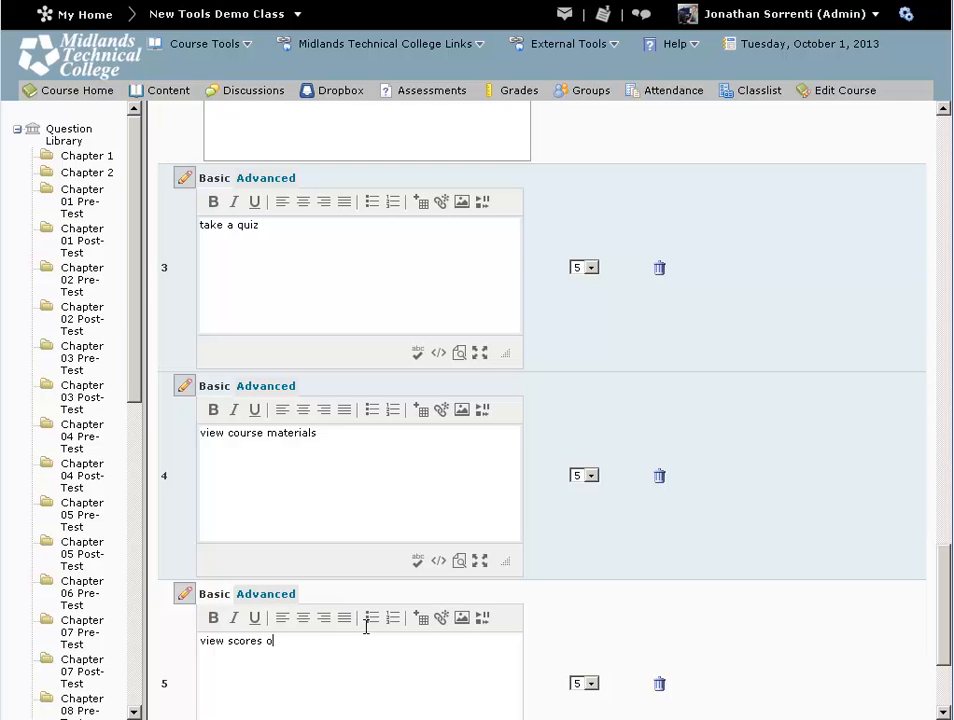
type("n assi")
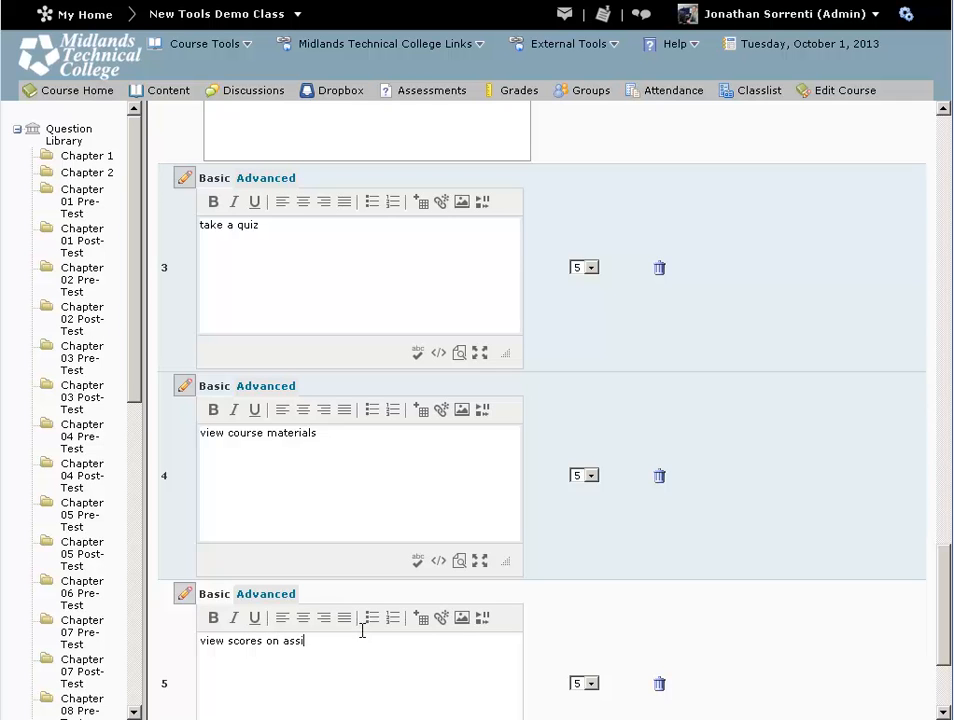
type("gnments")
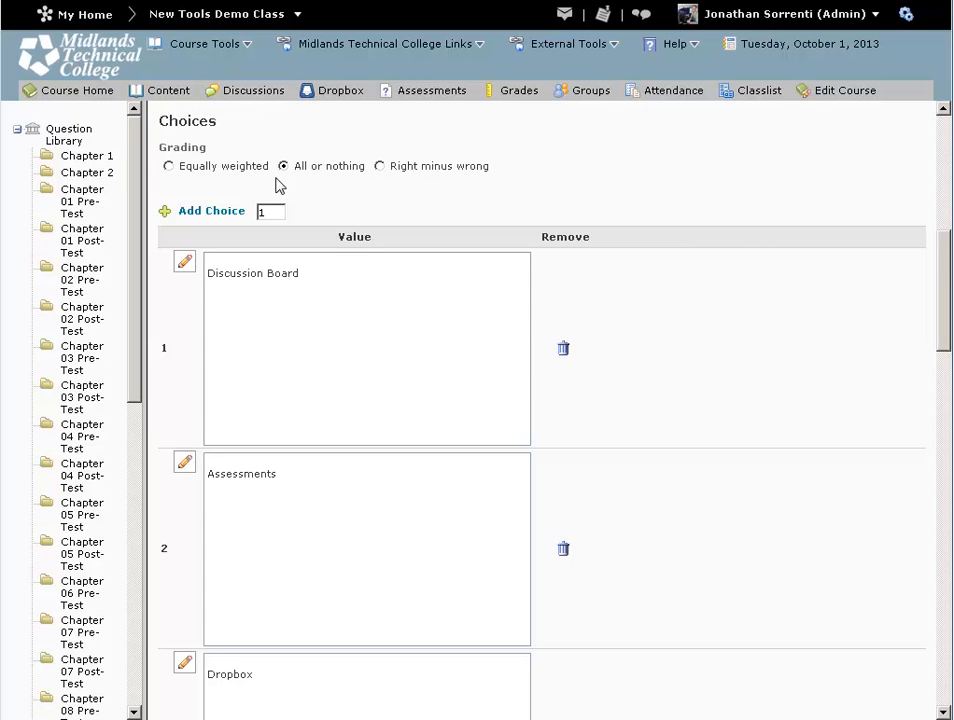
left_click(284, 166)
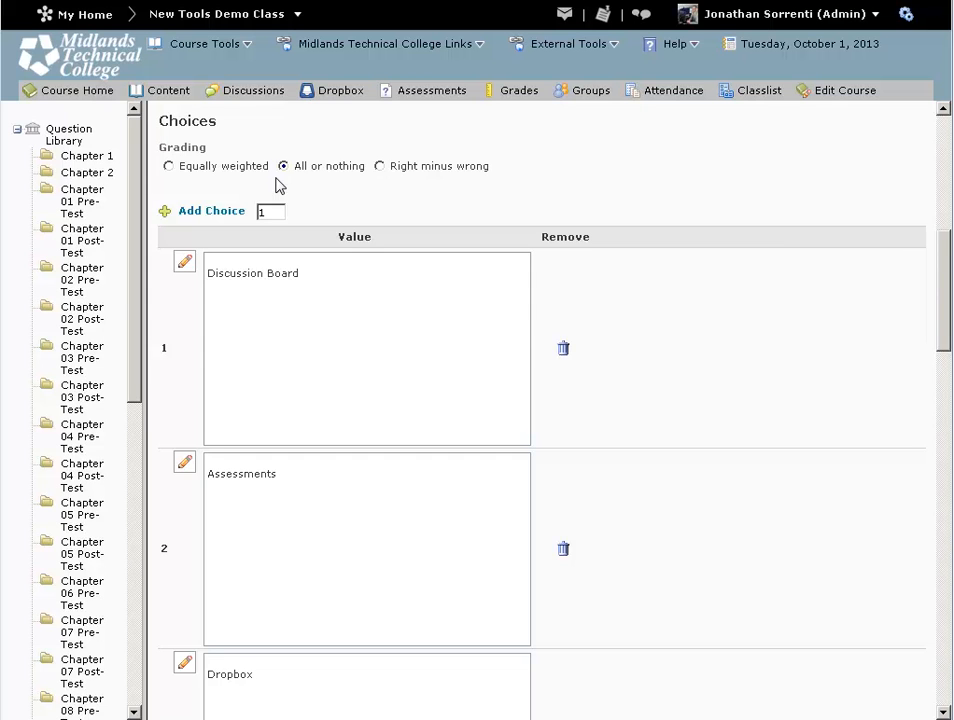
mouse_move(284, 186)
type("view scores on assignments")
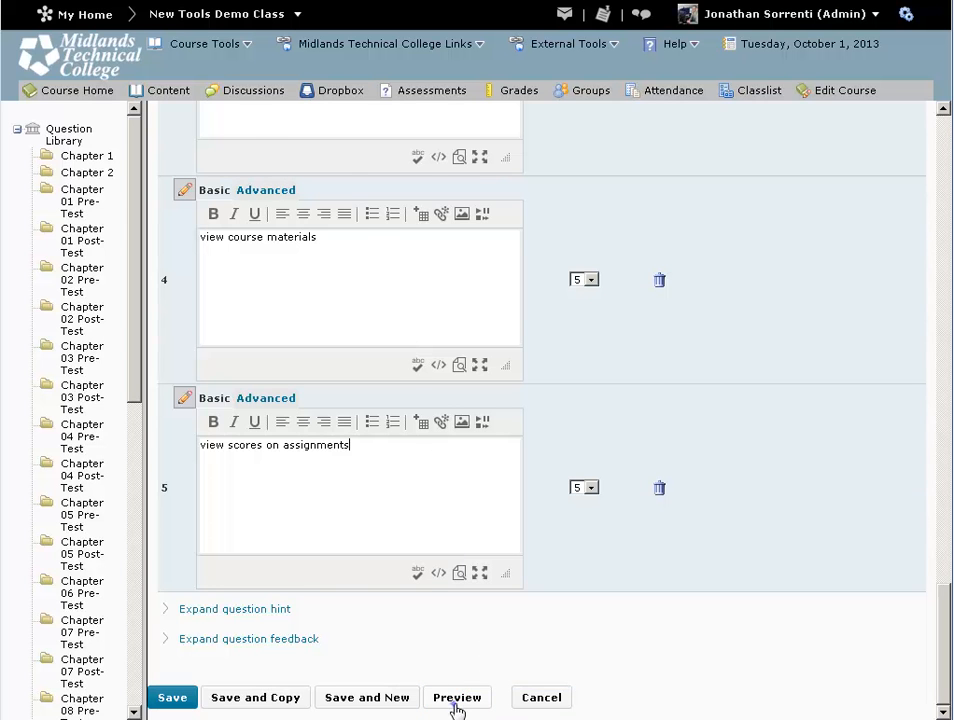
- Preview the matching question's five activities and tools in student and grading views
left_click(456, 696)
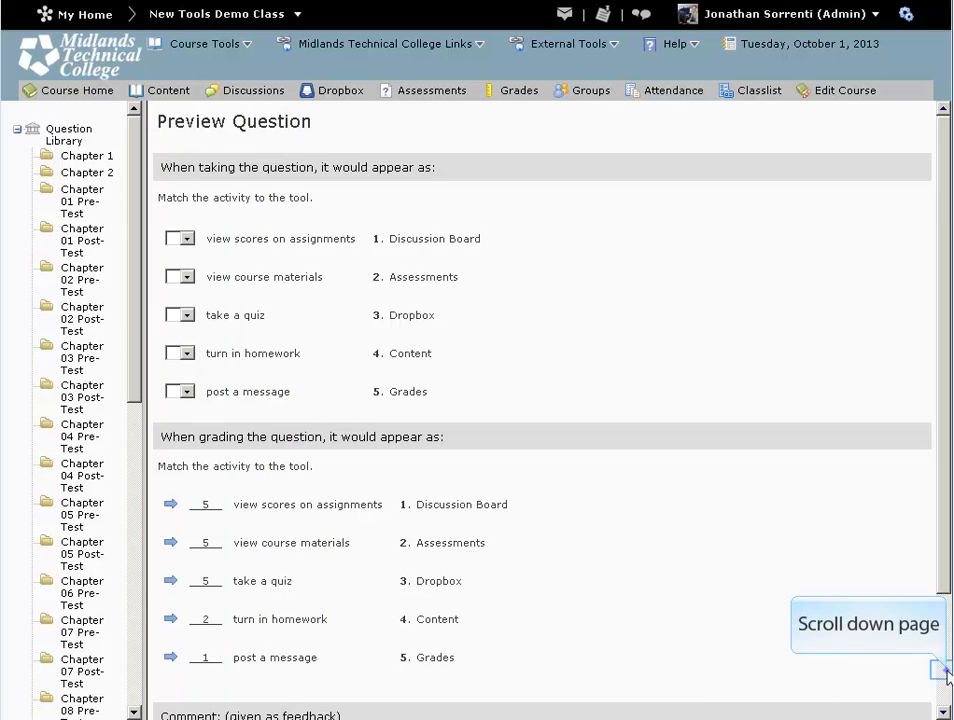
scroll("down", 3)
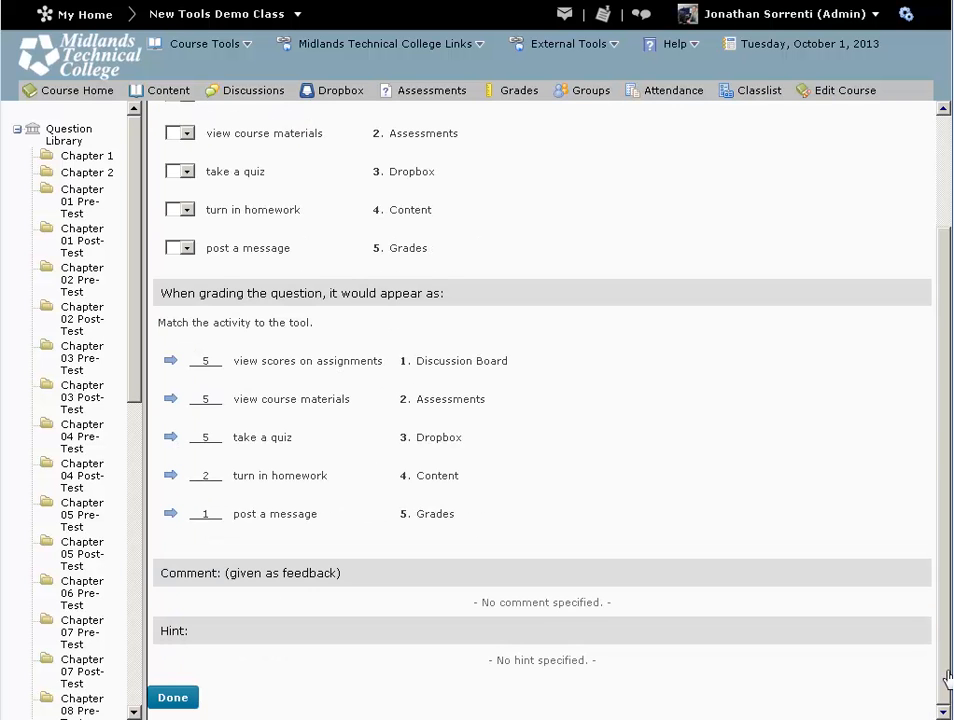
mouse_move(172, 696)
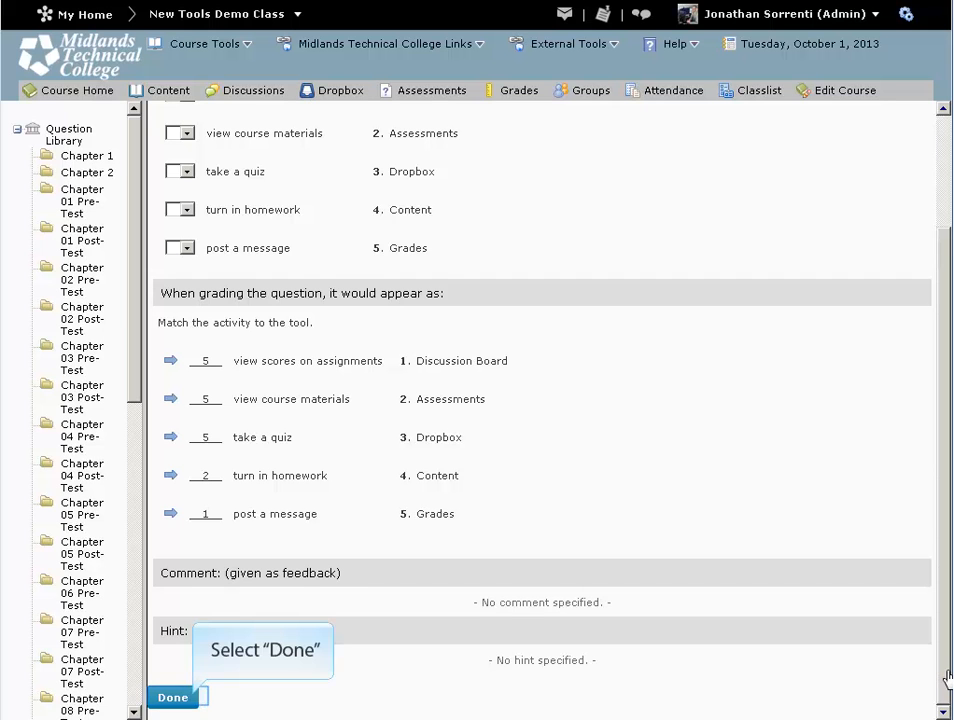
mouse_move(916, 680)
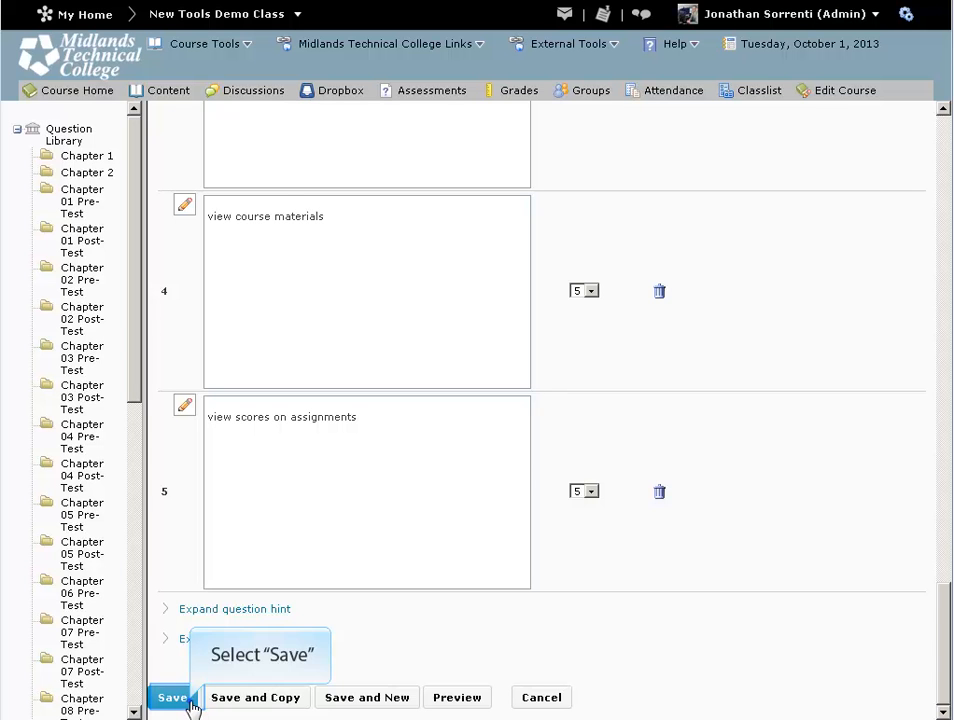
- Save "Match the activity to the tool." as the eighth Chapter 3 question
left_click(172, 696)
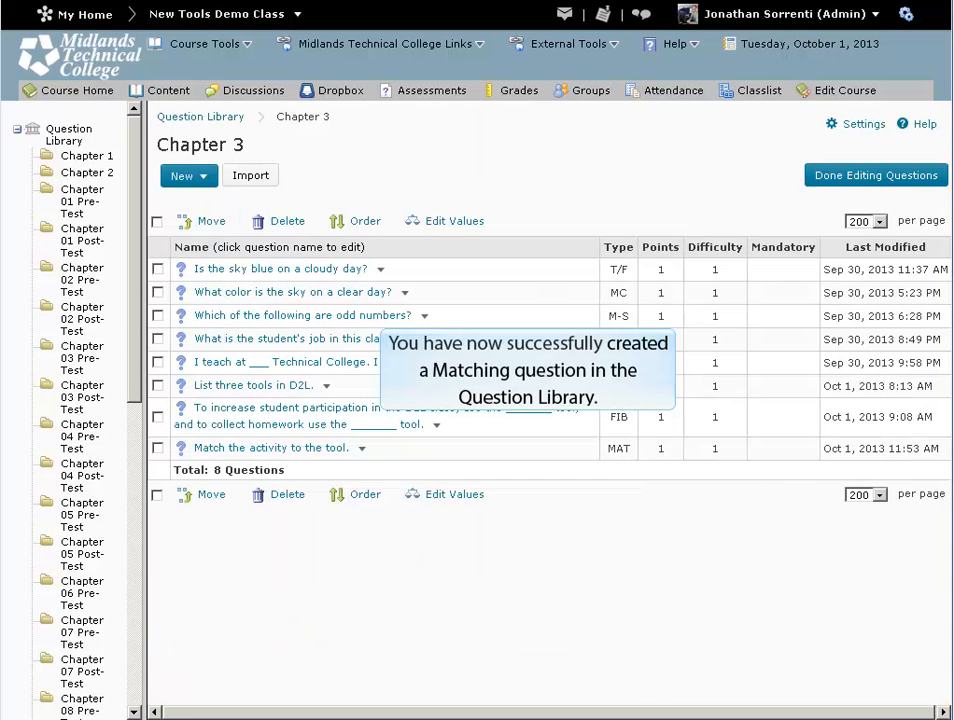